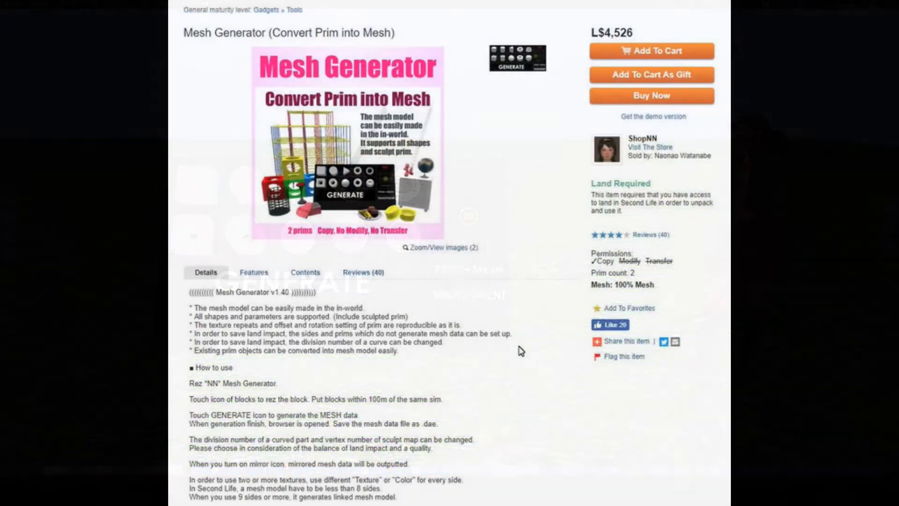
Step: Rez box prims and size them into a door frame with a see-through panel
{"action": "scroll", "scroll_direction": "down", "scroll_amount": 3}
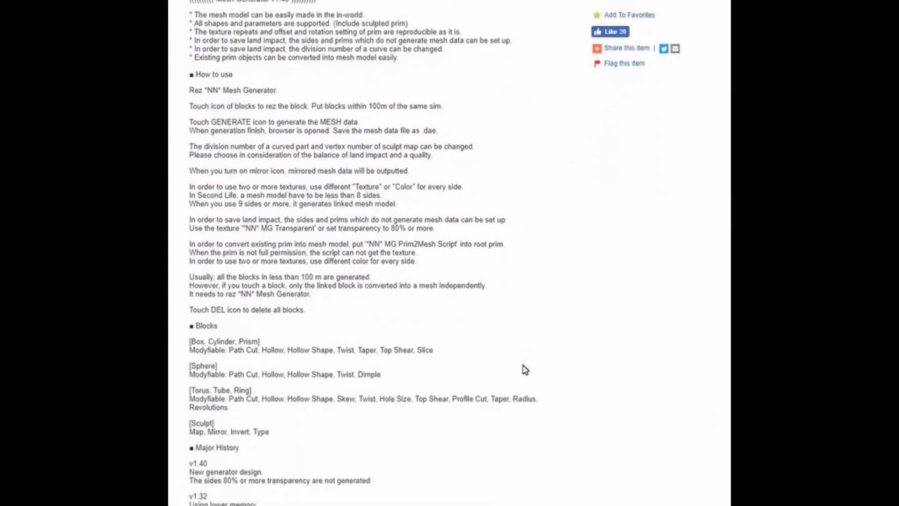
{"action": "scroll", "scroll_direction": "down", "scroll_amount": 3}
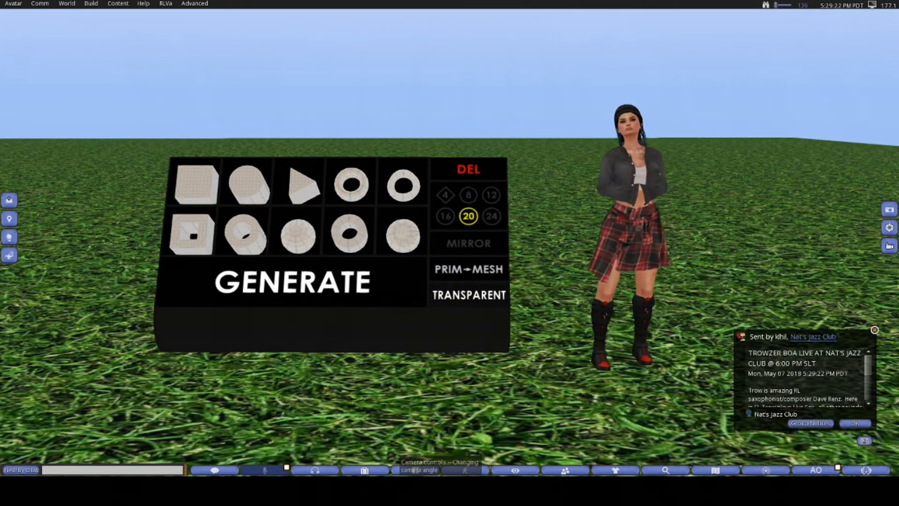
{"action": "left_click", "coordinate": [90, 4]}
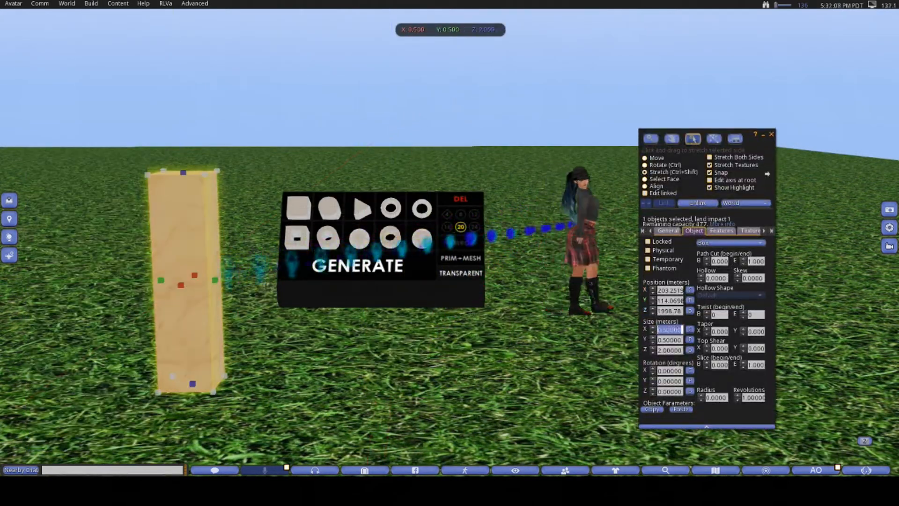
{"action": "left_click", "coordinate": [705, 231]}
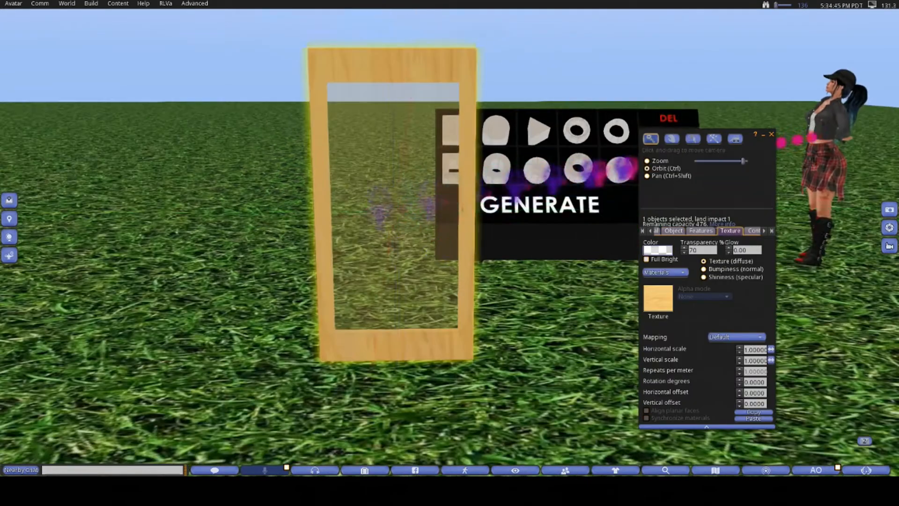
{"action": "left_click", "coordinate": [693, 139]}
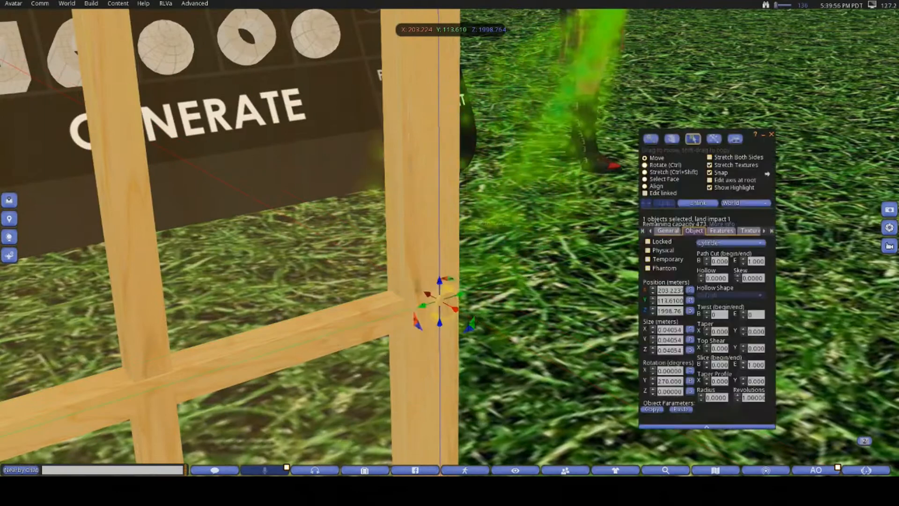
Step: Fit the cross bar inside the door frame and recolour the frame green
{"action": "left_click", "coordinate": [713, 139]}
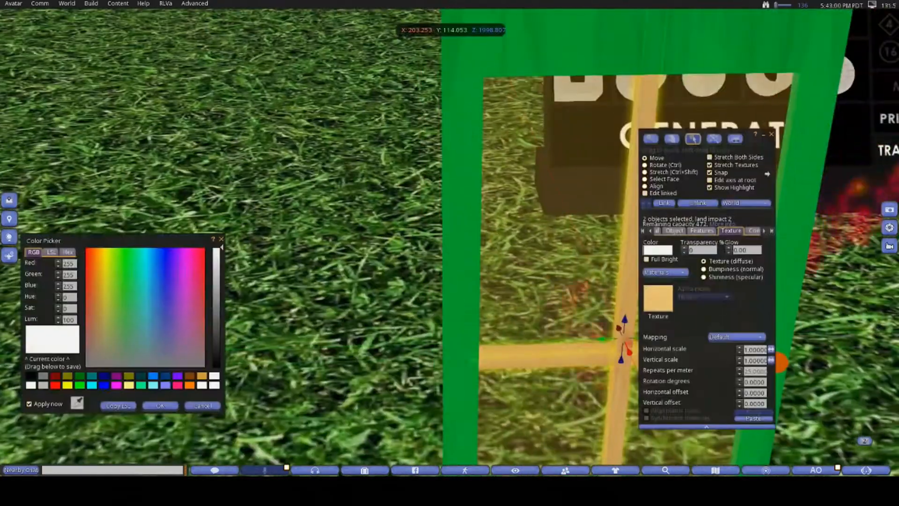
{"action": "left_click", "coordinate": [134, 250]}
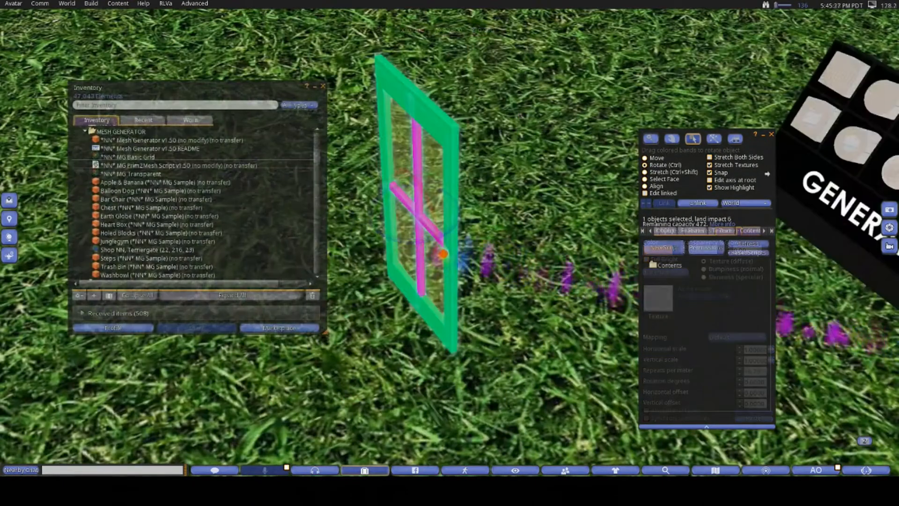
Step: Add the Prim2Mesh script, run GENERATE, and open the mesh data download page
{"action": "left_click", "coordinate": [749, 231]}
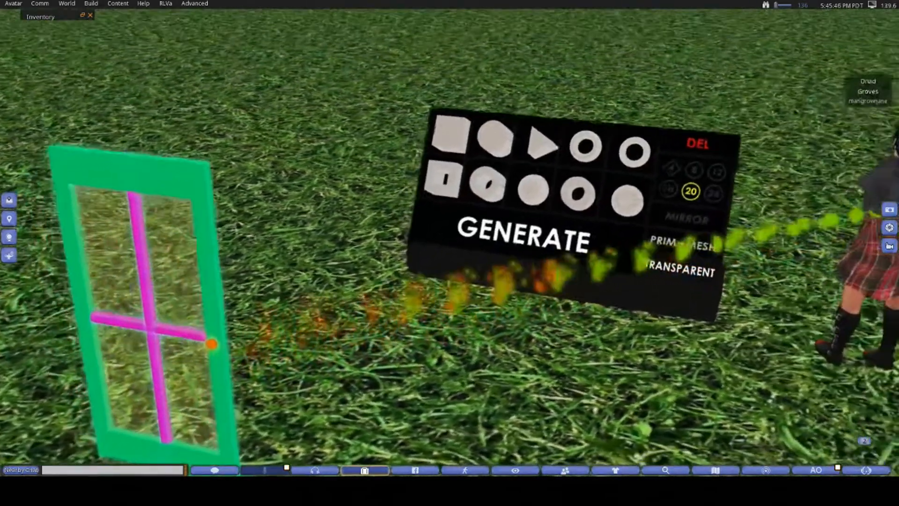
{"action": "left_click", "coordinate": [520, 241]}
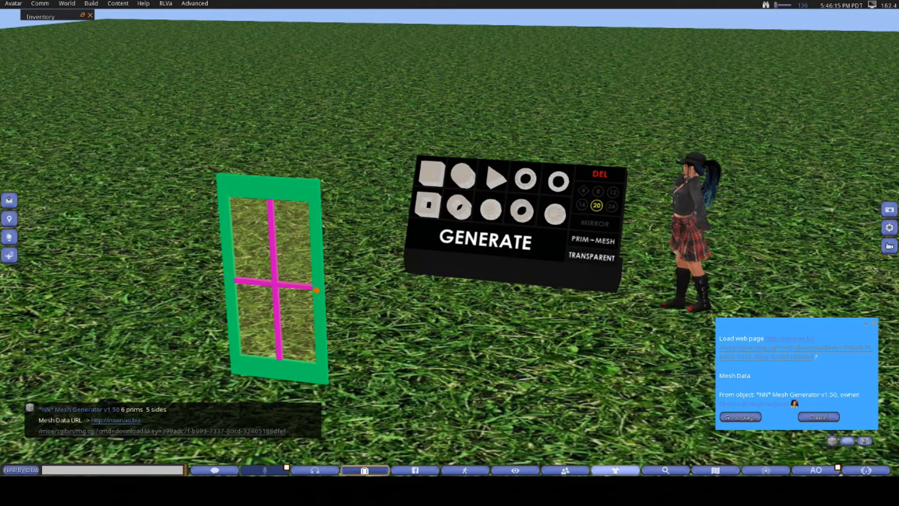
{"action": "left_click", "coordinate": [740, 417]}
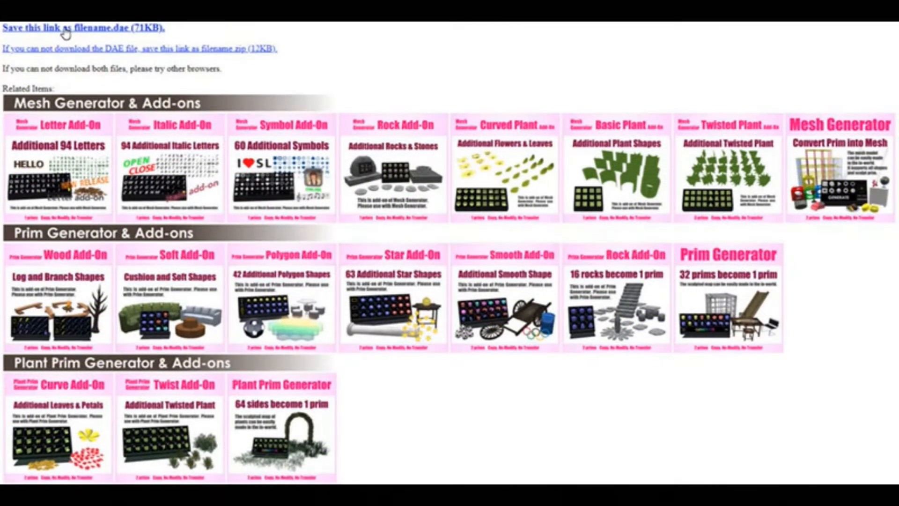
Step: Save the door mesh as a .dae file and load it through Upload > Model
{"action": "left_click", "coordinate": [83, 28]}
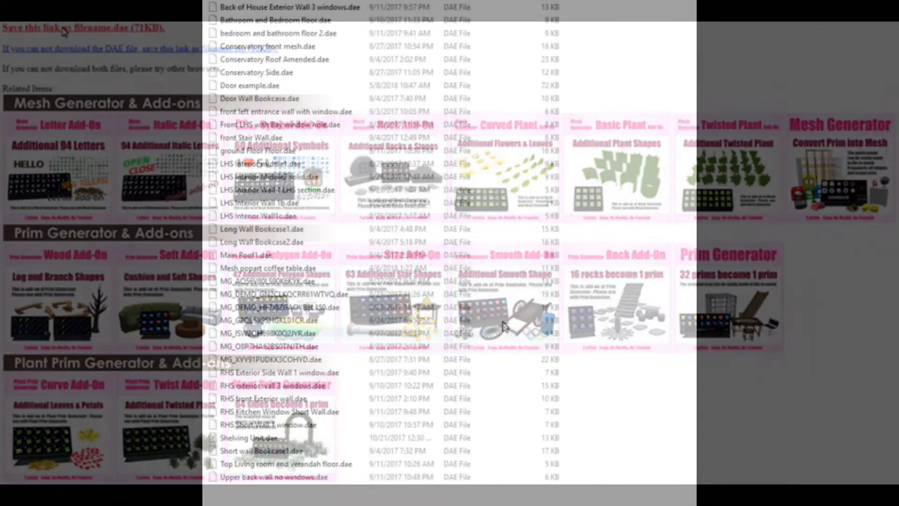
{"action": "left_click", "coordinate": [249, 85]}
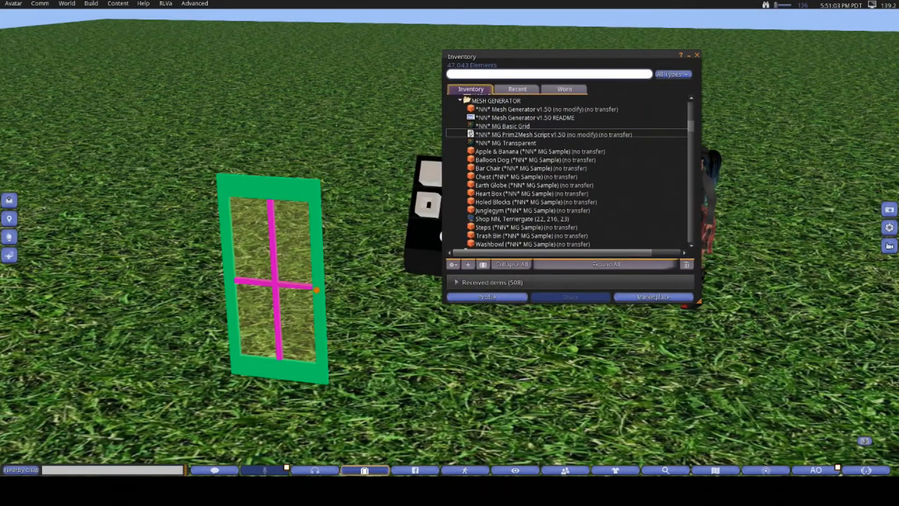
{"action": "left_click", "coordinate": [453, 264]}
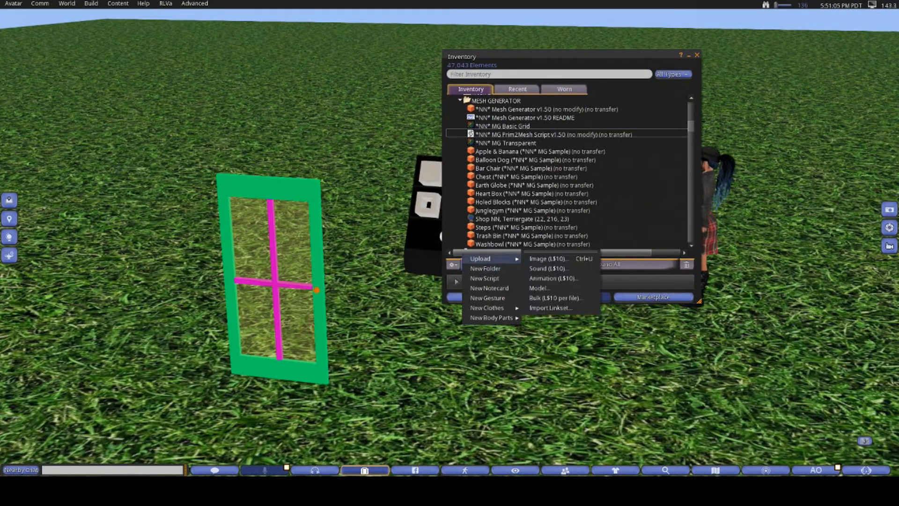
{"action": "mouse_move", "coordinate": [538, 287]}
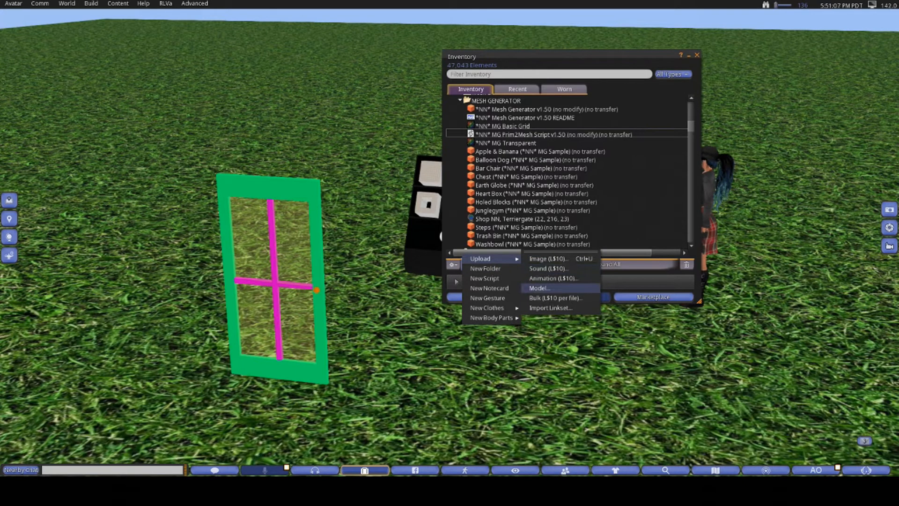
{"action": "left_click", "coordinate": [539, 287]}
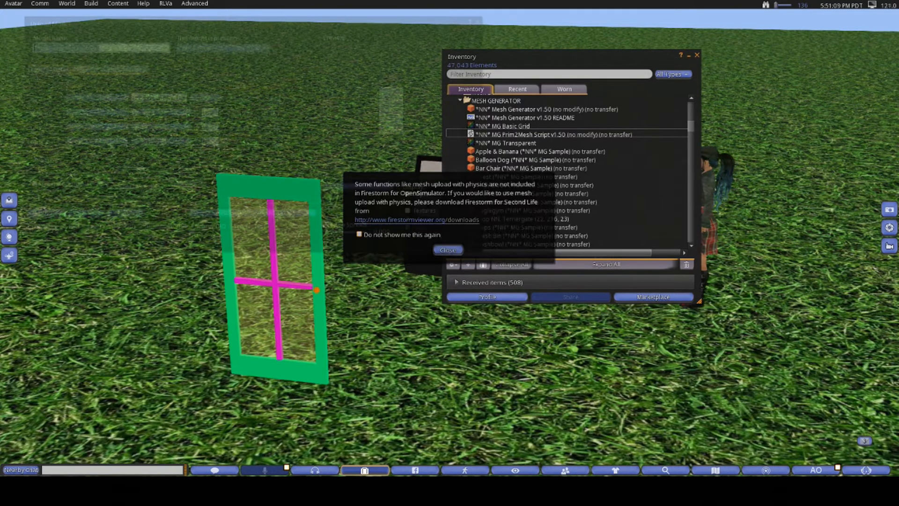
{"action": "left_click", "coordinate": [448, 249]}
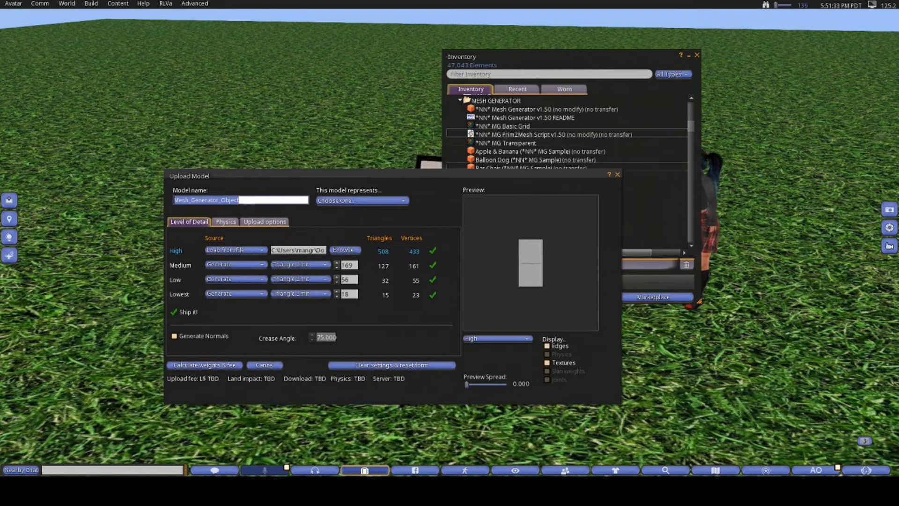
Step: Name the model Door Example and upload it for L$11
{"action": "left_click", "coordinate": [688, 55]}
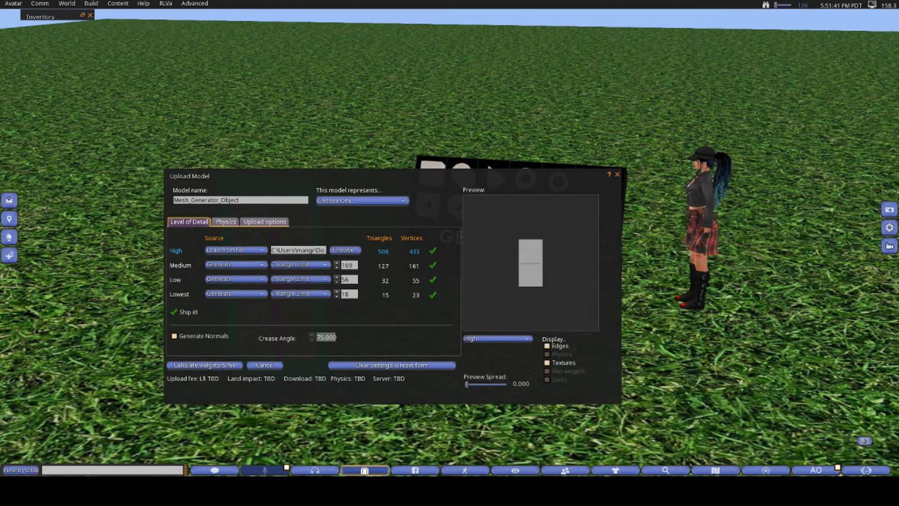
{"action": "left_click", "coordinate": [205, 365]}
{"action": "type", "text": "Door Example"}
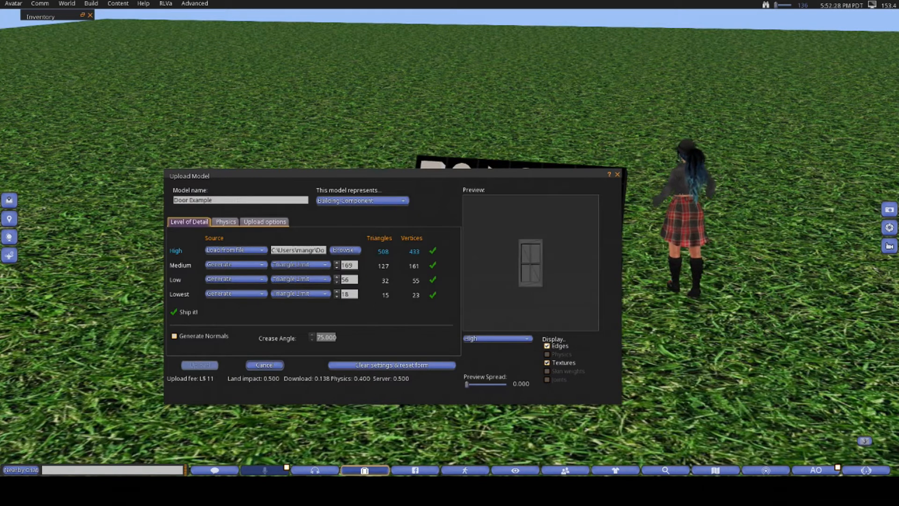
{"action": "left_click", "coordinate": [199, 365]}
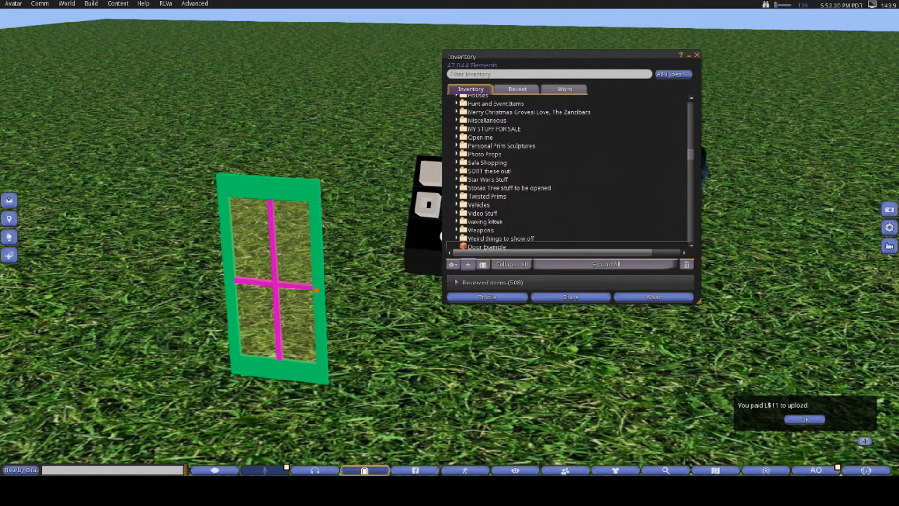
Step: Dismiss the L$11 upload payment notice
{"action": "left_click", "coordinate": [804, 420]}
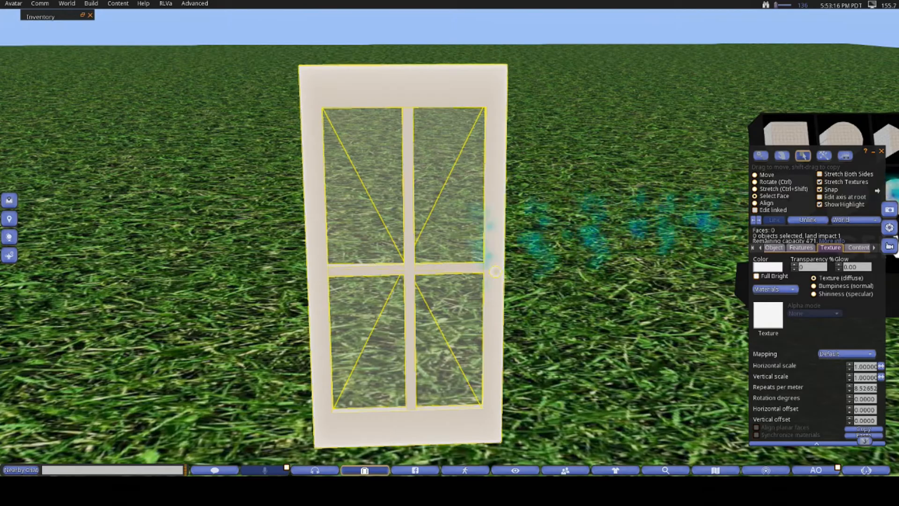
Step: Apply a light wood grain texture to the mesh door frame
{"action": "left_click", "coordinate": [767, 267]}
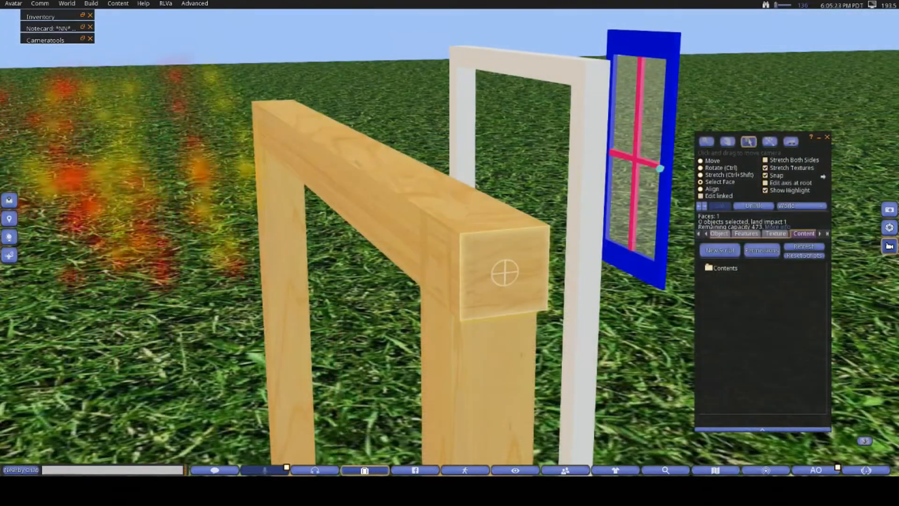
Step: Return to the Upload Model window showing Mesh_Generator_Object
{"action": "left_click", "coordinate": [775, 234]}
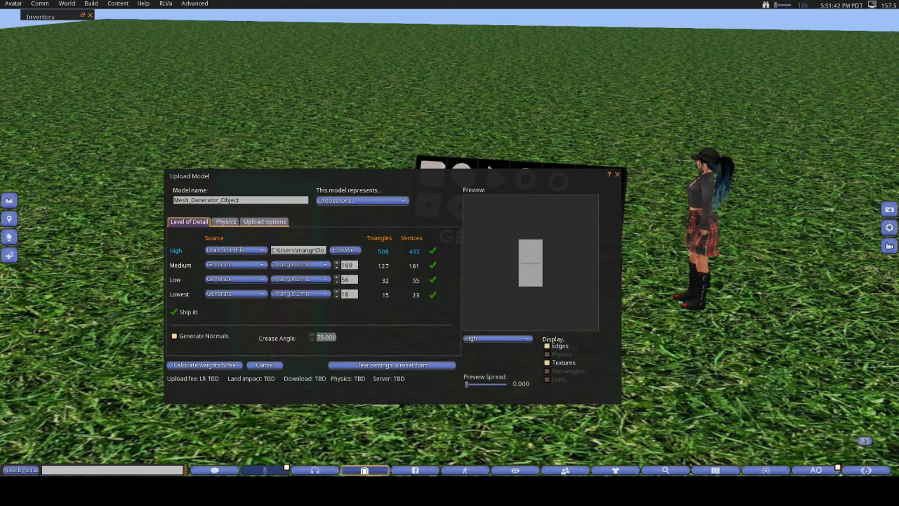
Step: Calculate weights and fee (L$11, land impact 0.500) and open the model-type dropdown
{"action": "left_click", "coordinate": [204, 365]}
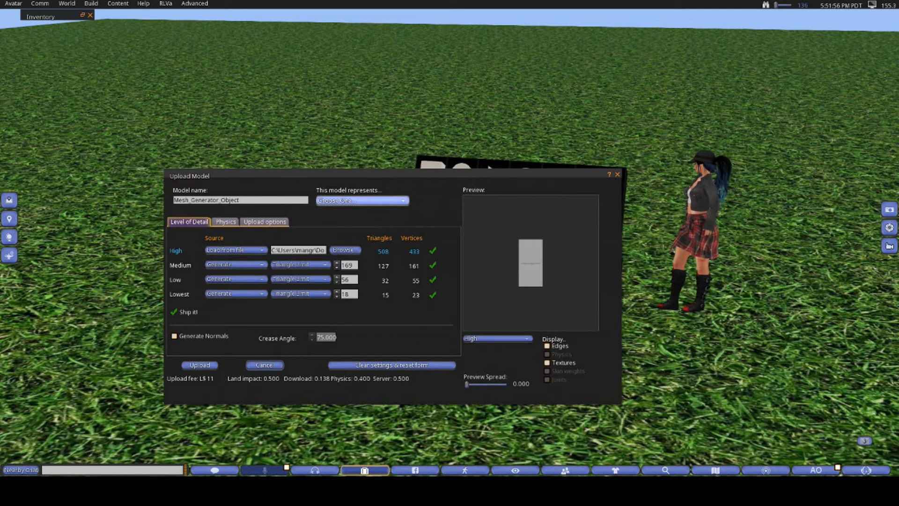
{"action": "left_click", "coordinate": [361, 200]}
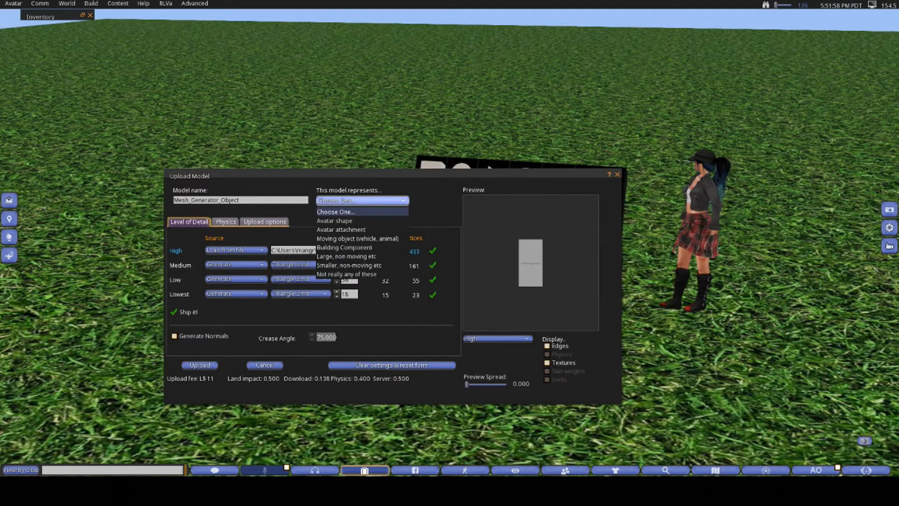